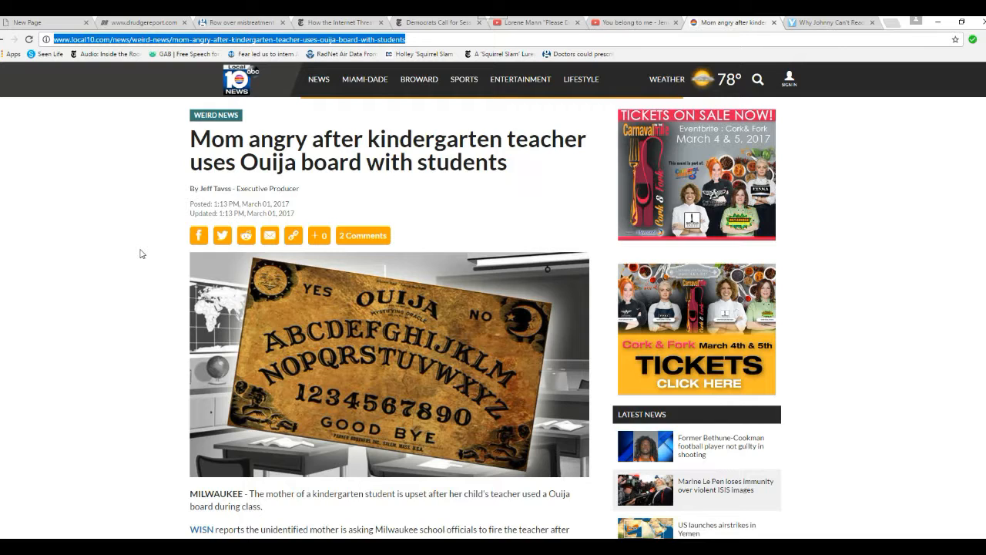
mouse_move(198, 312)
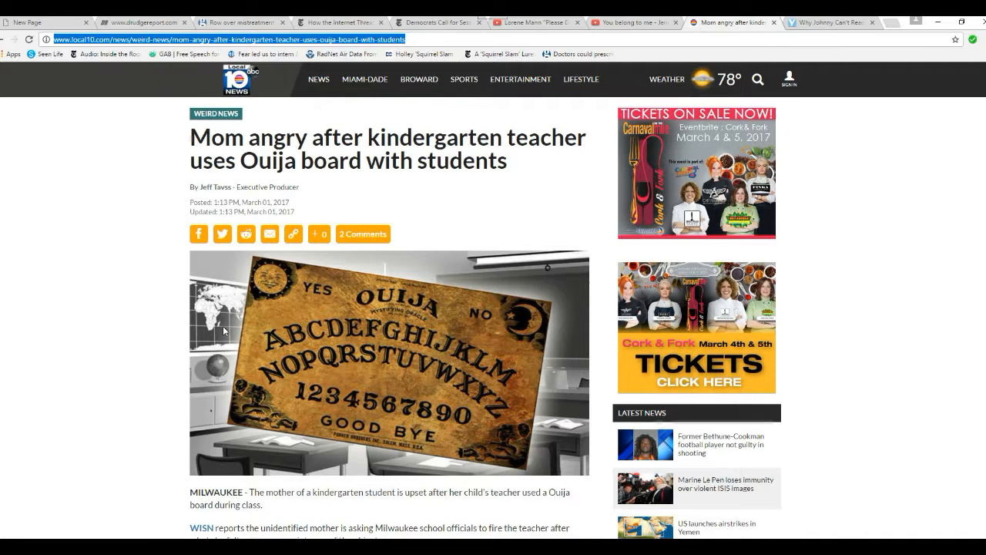
- Scroll past the Ouija board photo to the article's opening paragraphs about the angry Milwaukee mom
scroll(down, 3)
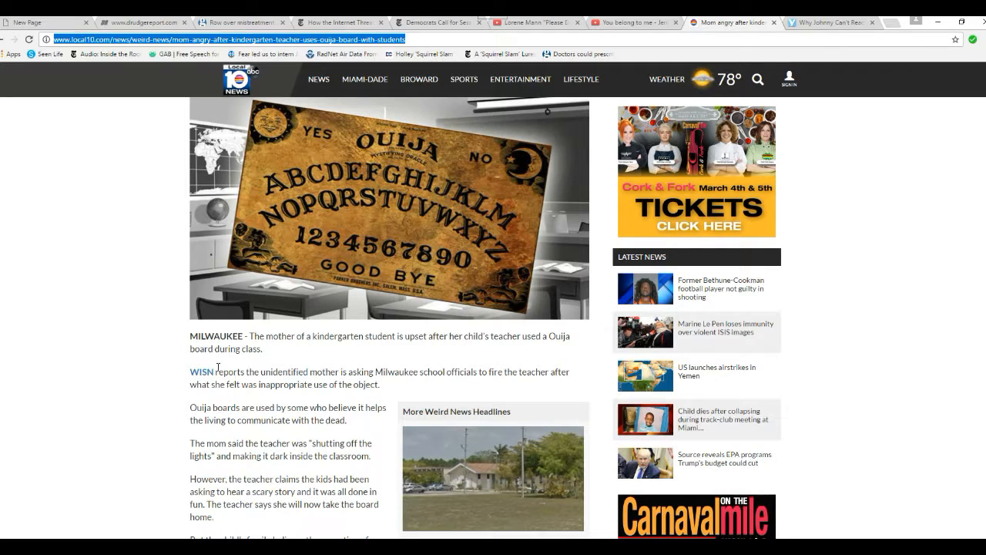
mouse_move(141, 389)
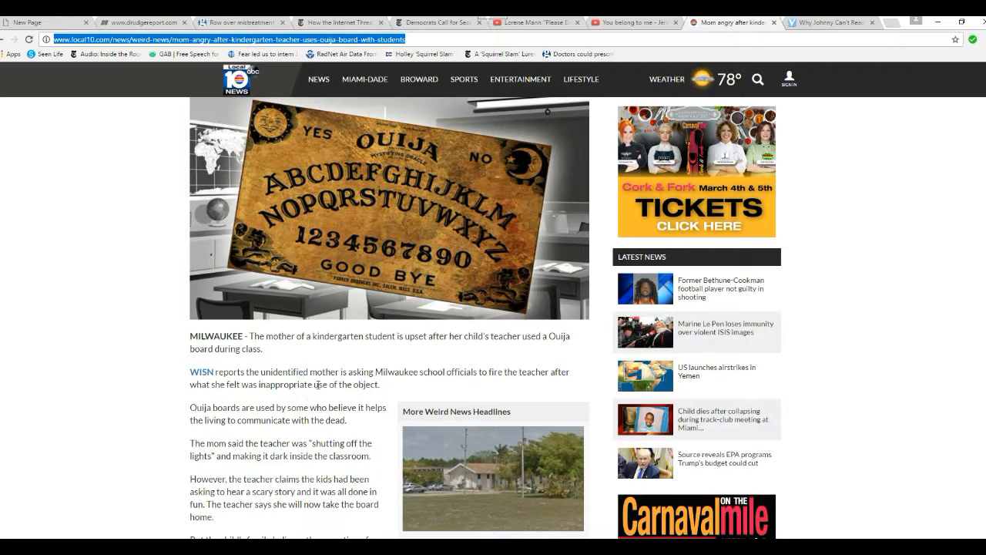
scroll(down, 3)
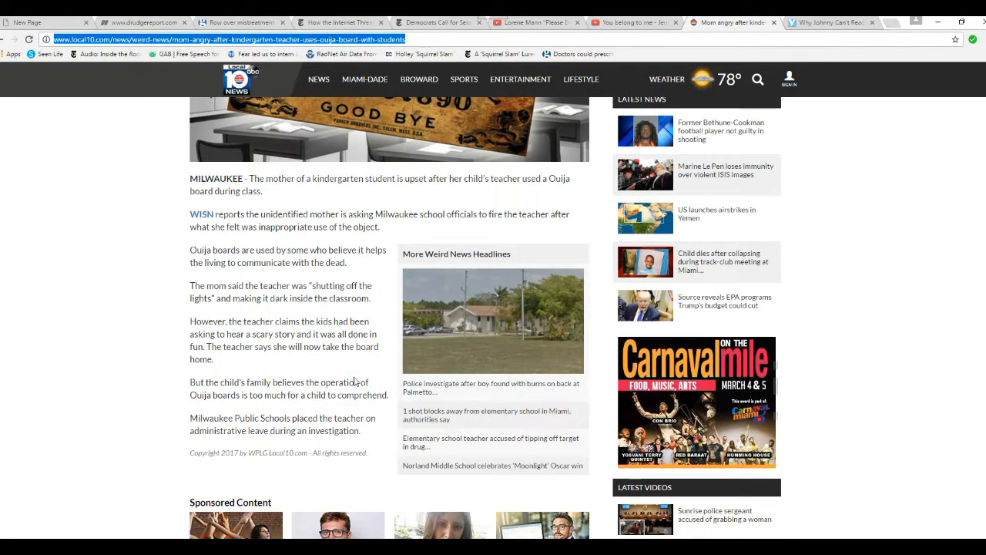
mouse_move(363, 252)
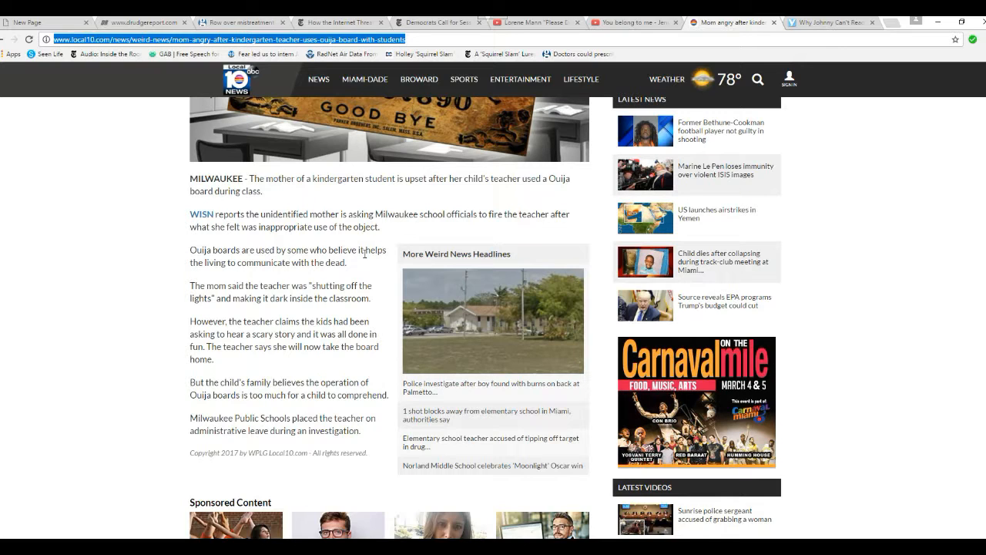
mouse_move(373, 261)
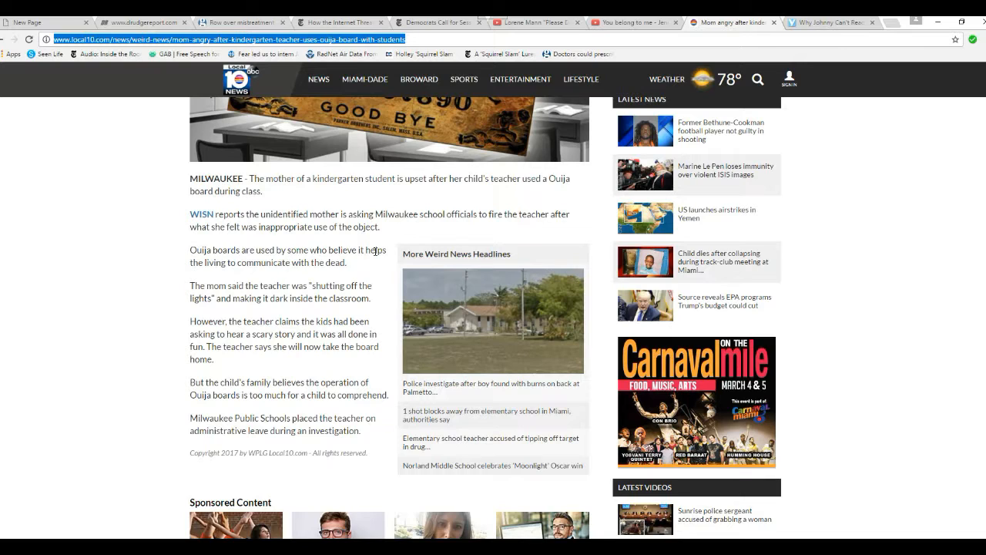
mouse_move(371, 269)
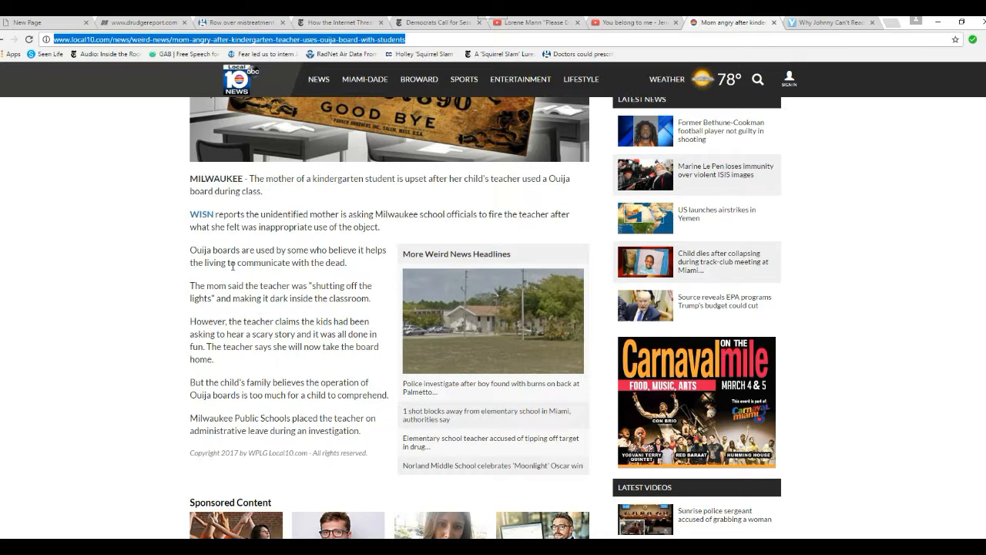
mouse_move(184, 289)
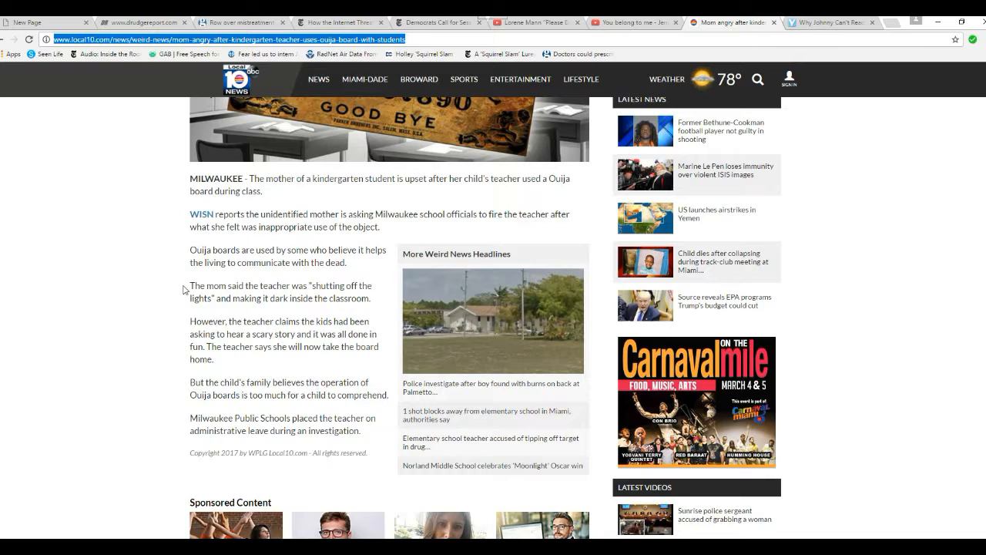
mouse_move(261, 279)
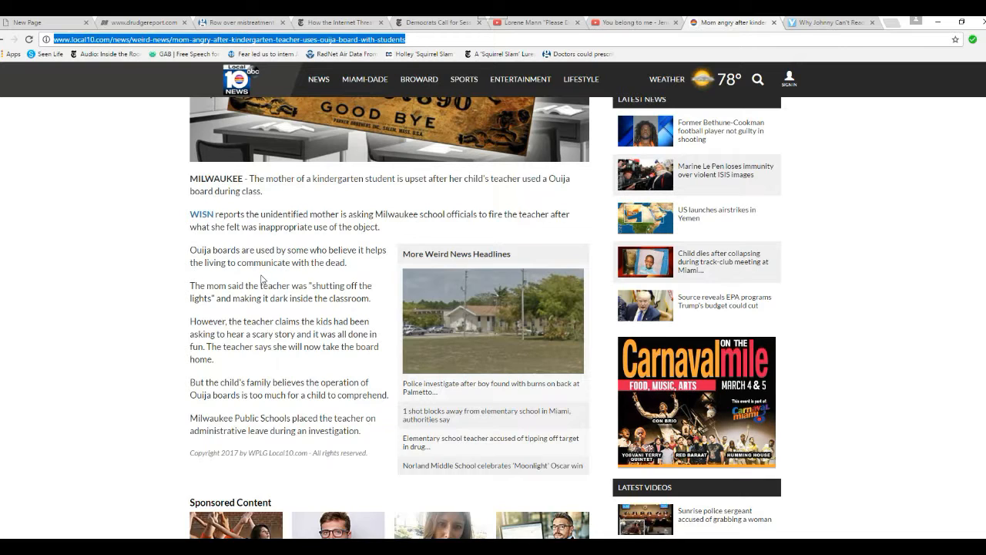
mouse_move(375, 274)
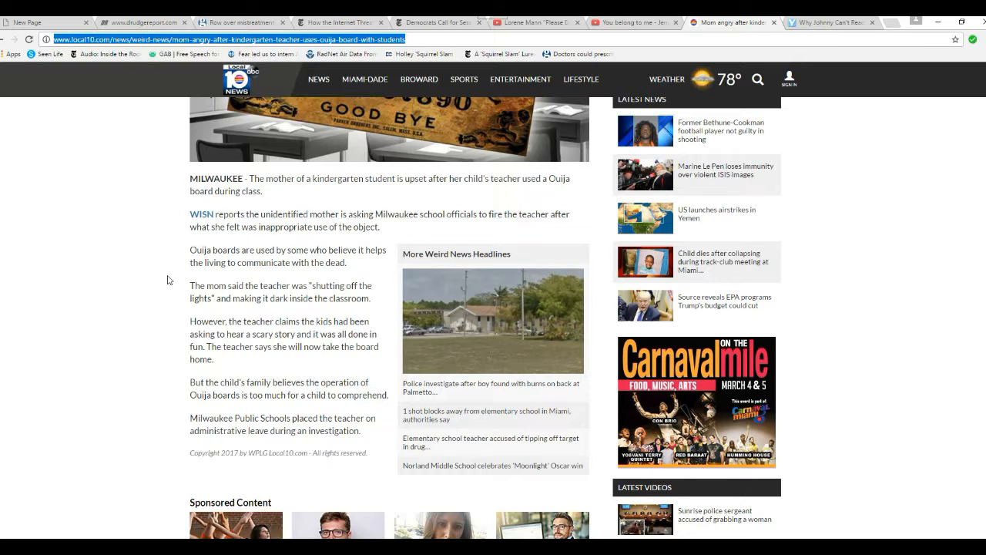
mouse_move(268, 363)
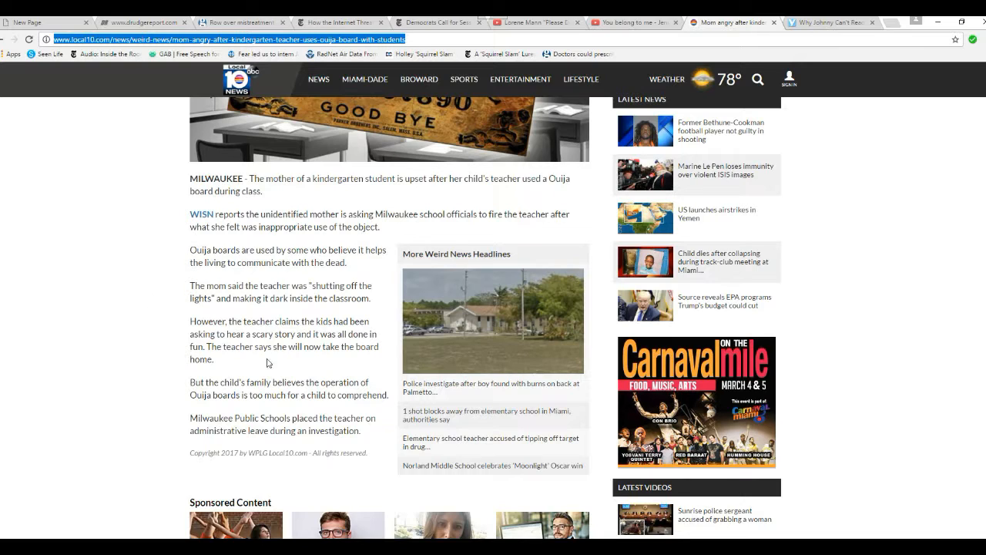
mouse_move(222, 369)
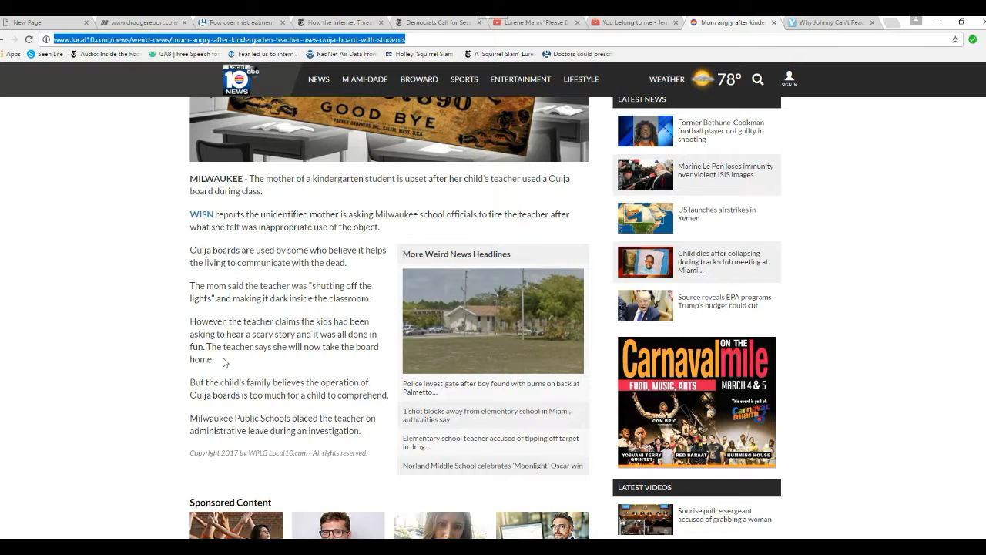
mouse_move(245, 360)
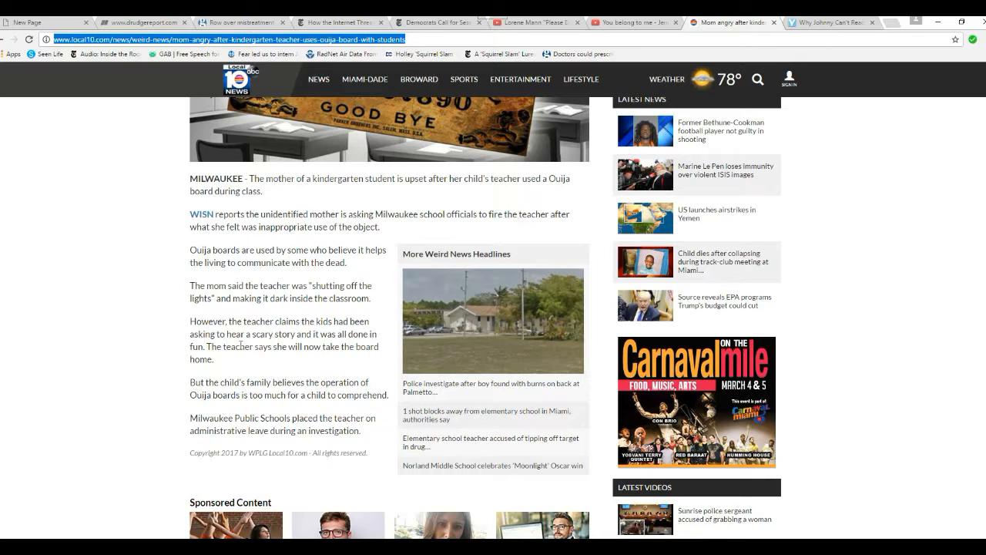
mouse_move(301, 365)
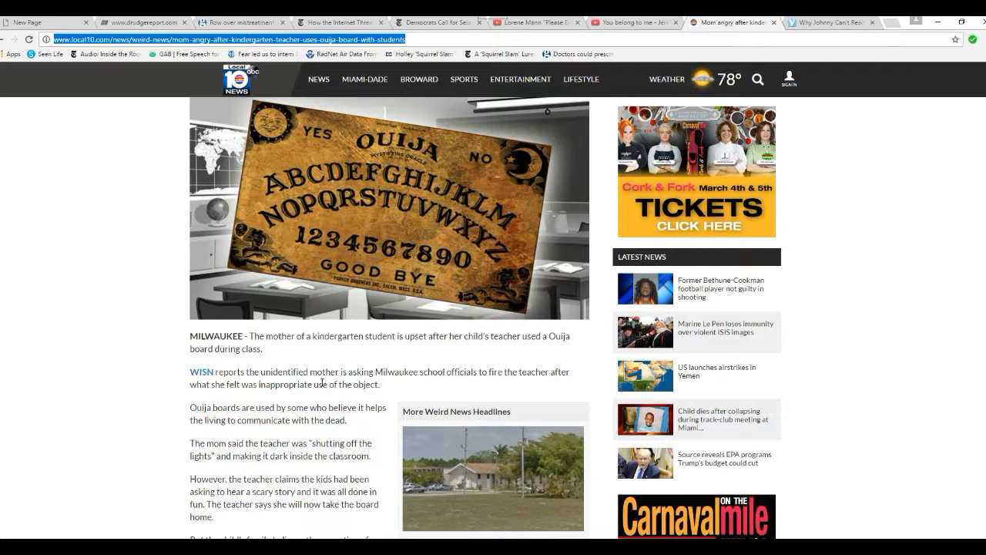
- Scroll the Local10 article toward the WISN link to the mother's firing demand story
scroll(down, 3)
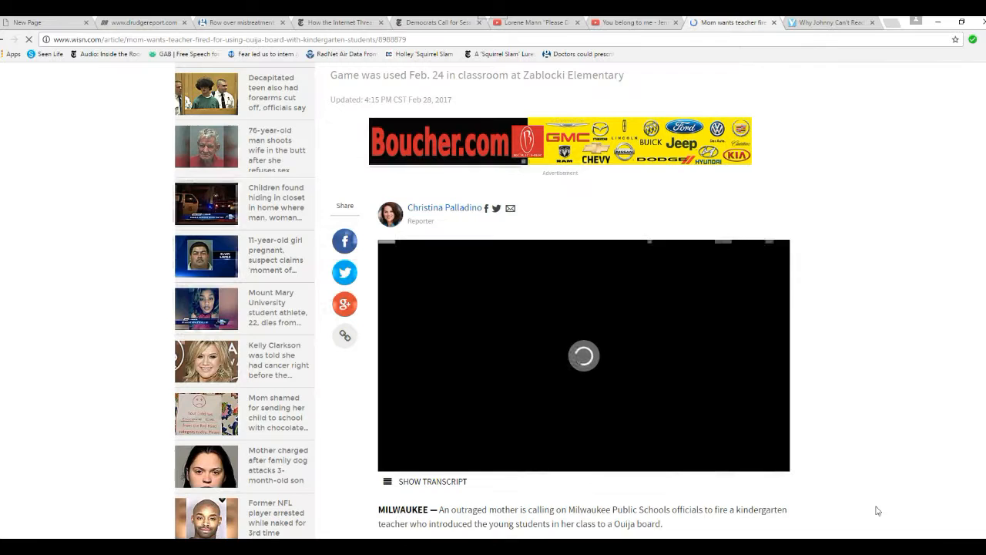
- Scroll below the WISN video to the teacher's apology email and the family's objections
scroll(down, 3)
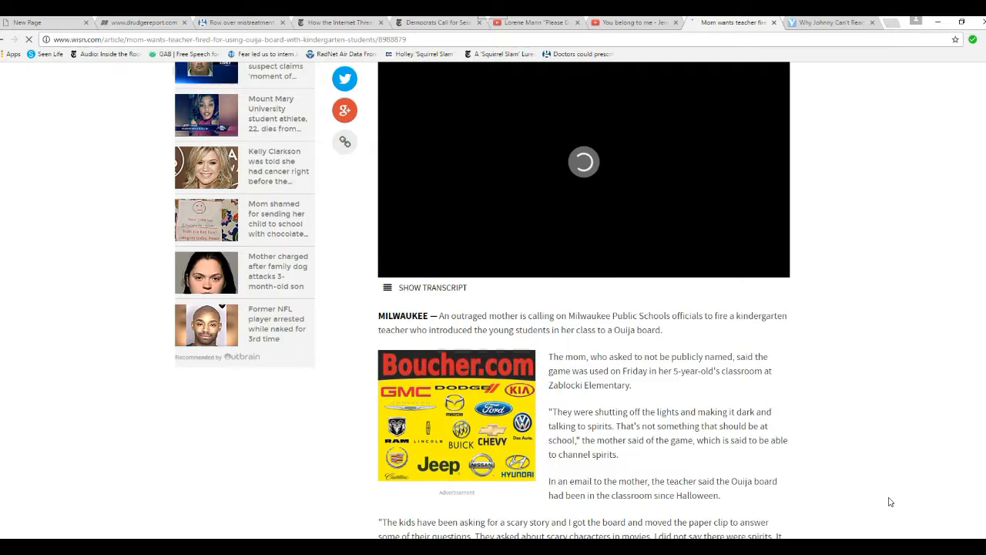
scroll(down, 3)
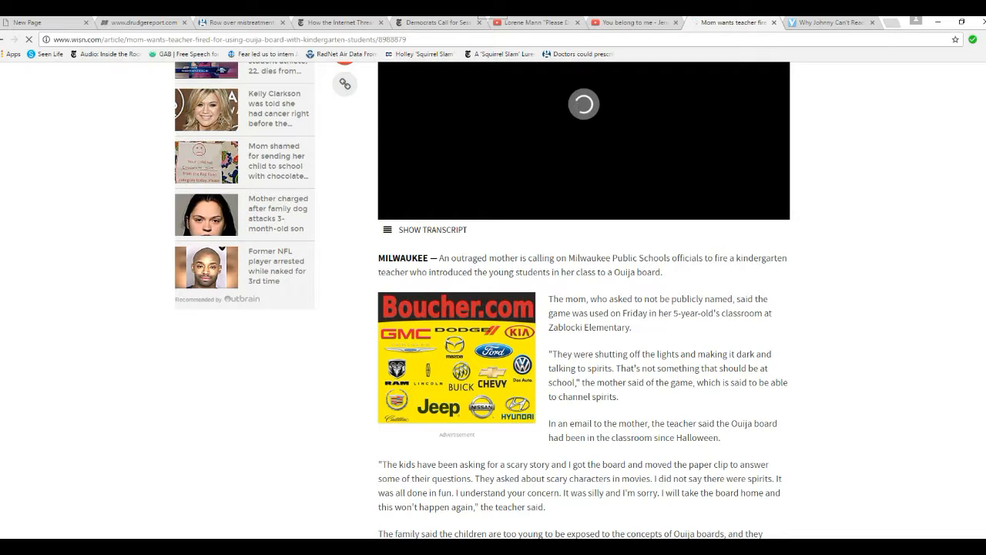
mouse_move(688, 271)
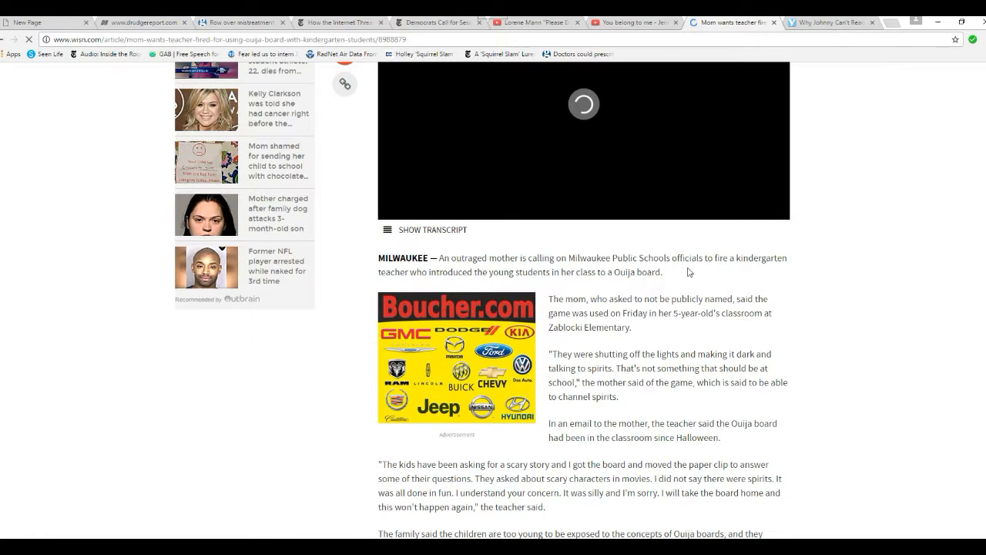
mouse_move(867, 385)
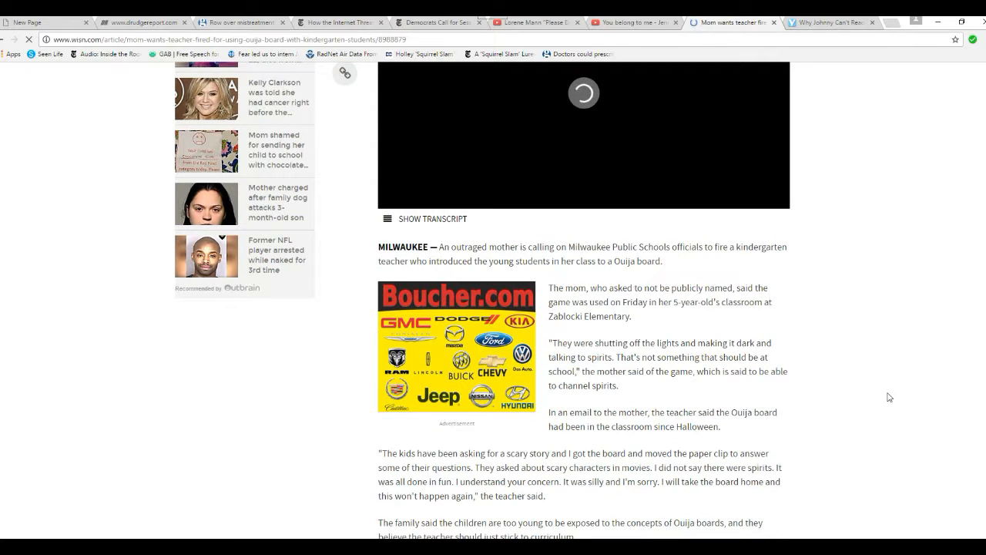
click(345, 74)
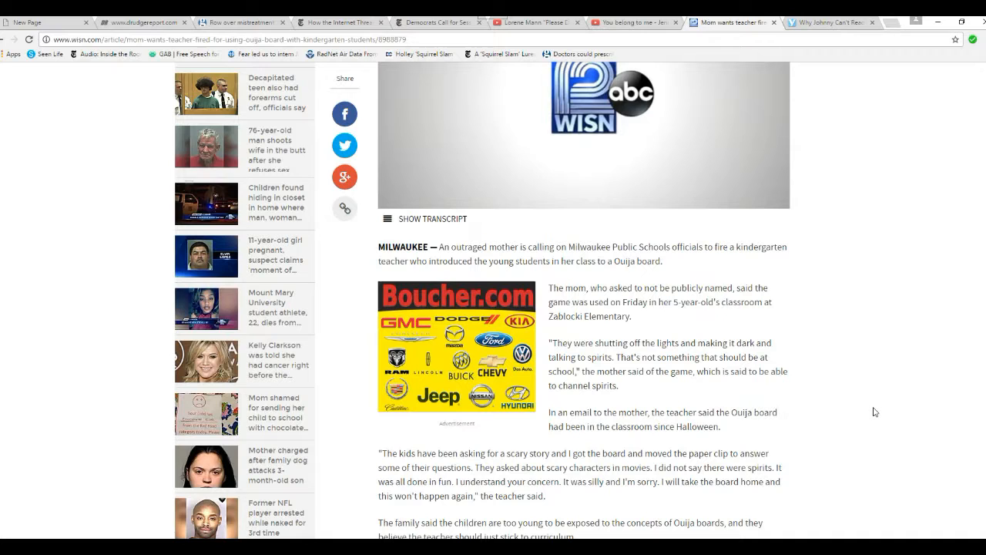
scroll(down, 3)
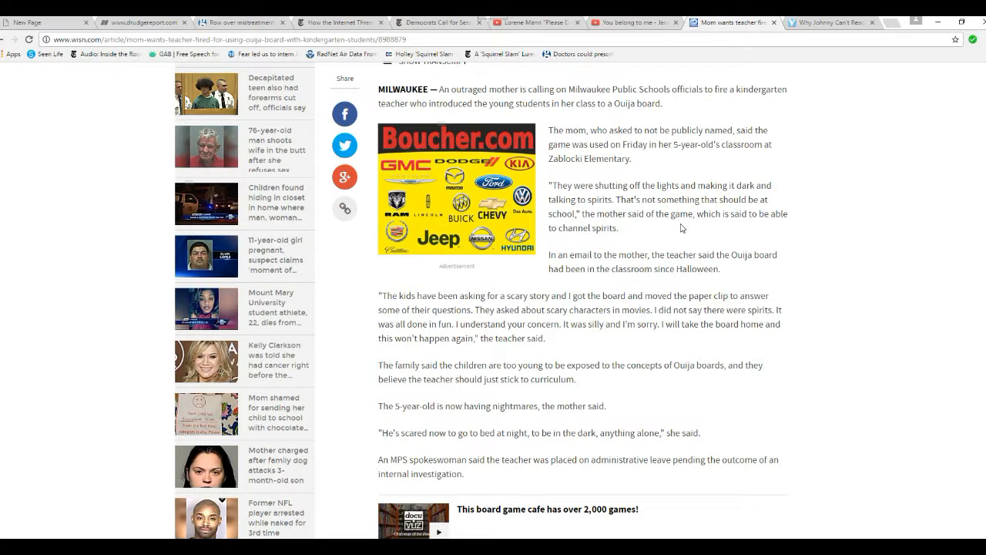
mouse_move(800, 290)
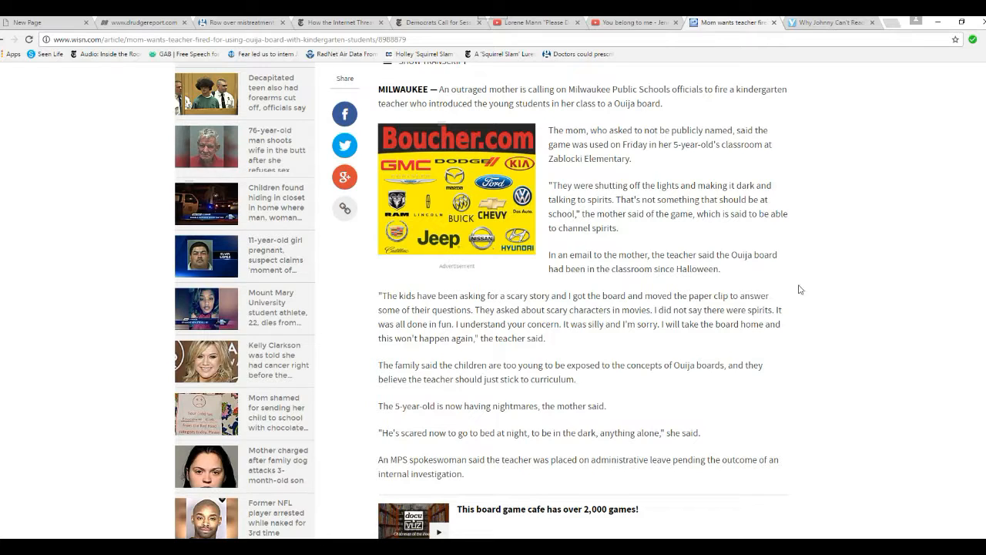
mouse_move(841, 291)
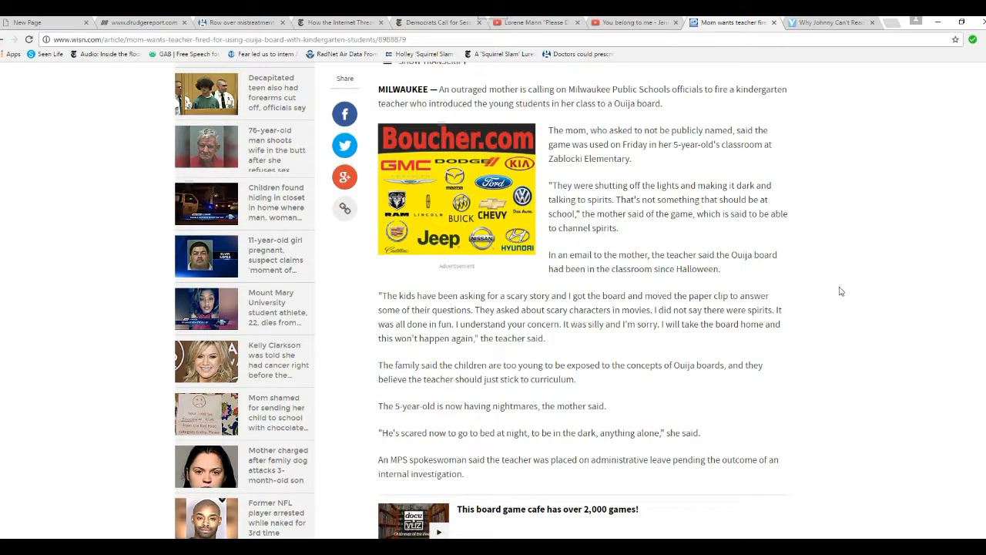
mouse_move(809, 278)
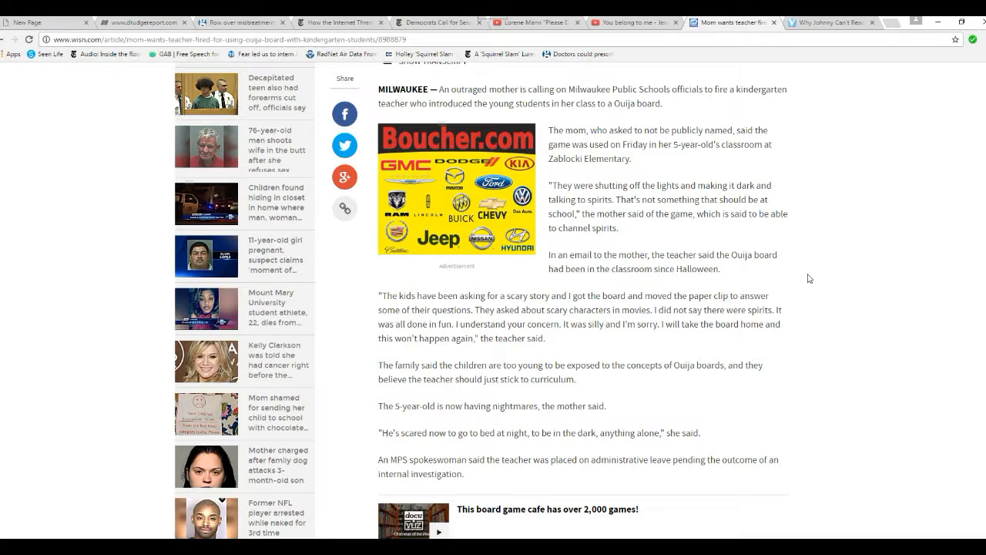
mouse_move(790, 358)
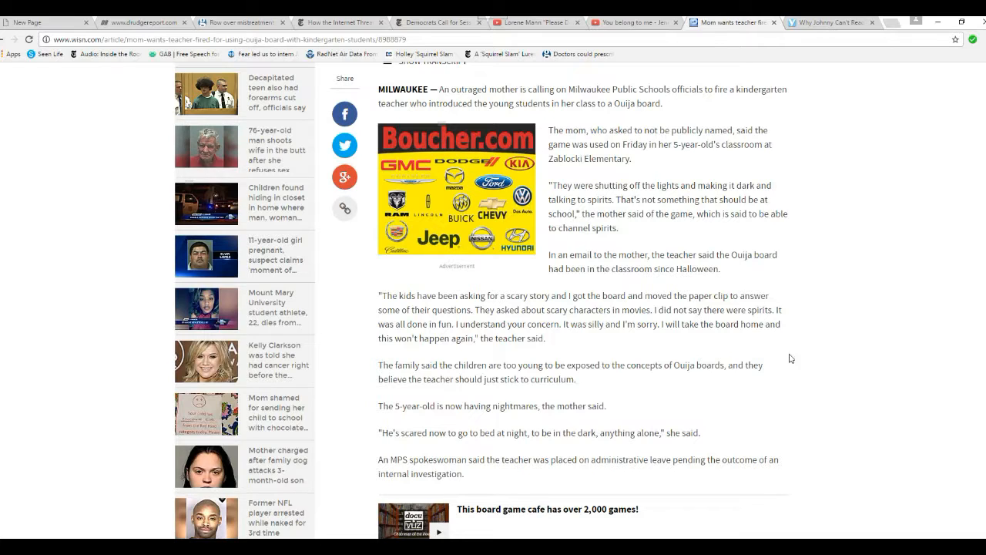
mouse_move(592, 344)
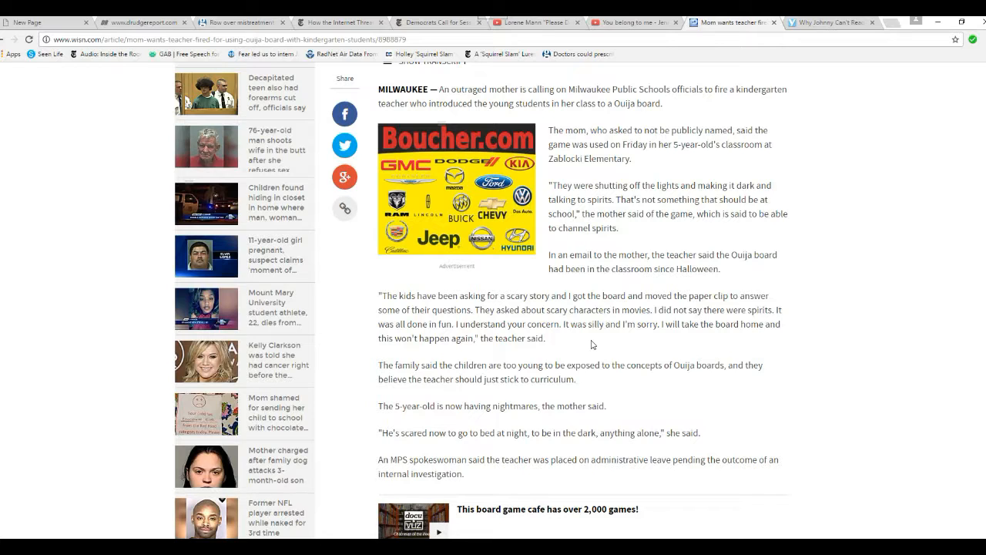
mouse_move(574, 475)
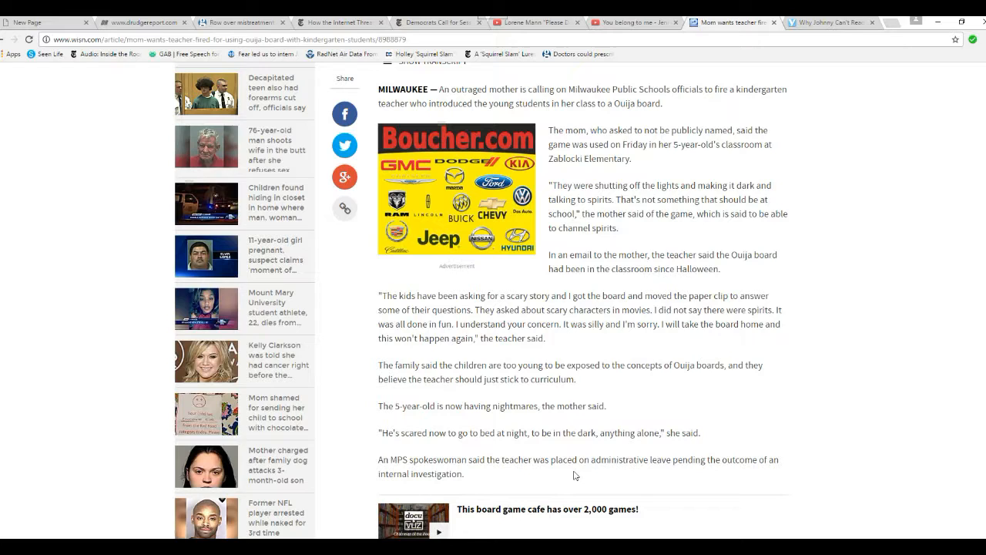
mouse_move(583, 341)
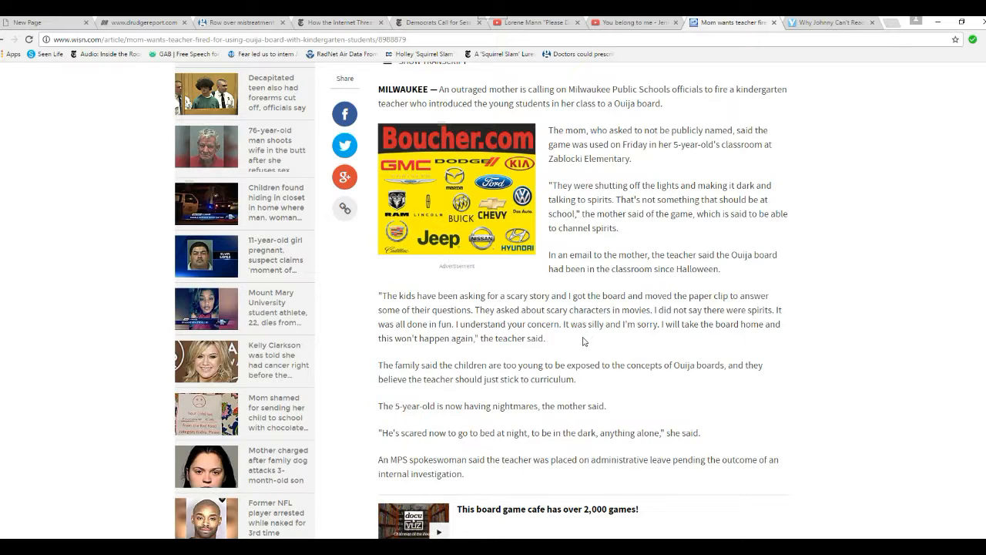
mouse_move(700, 410)
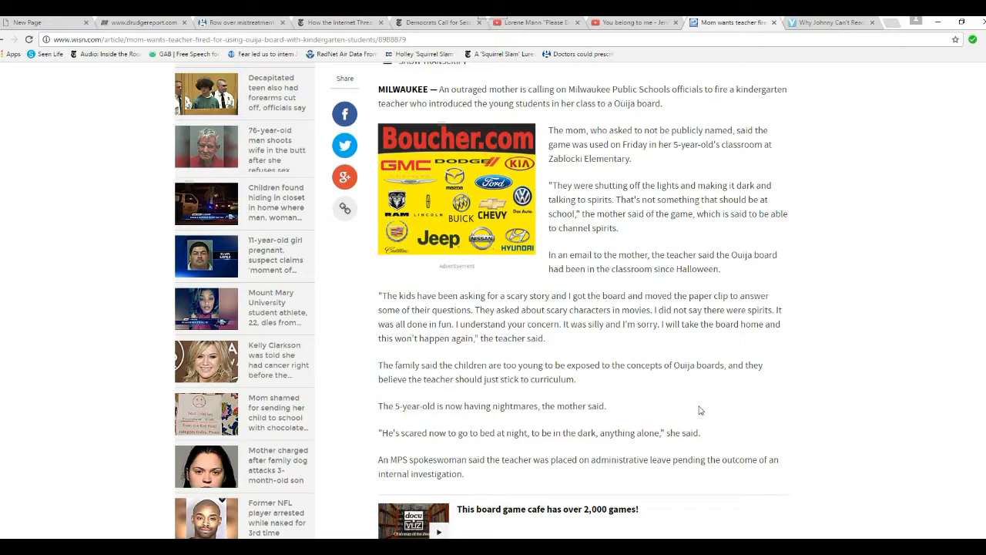
mouse_move(658, 416)
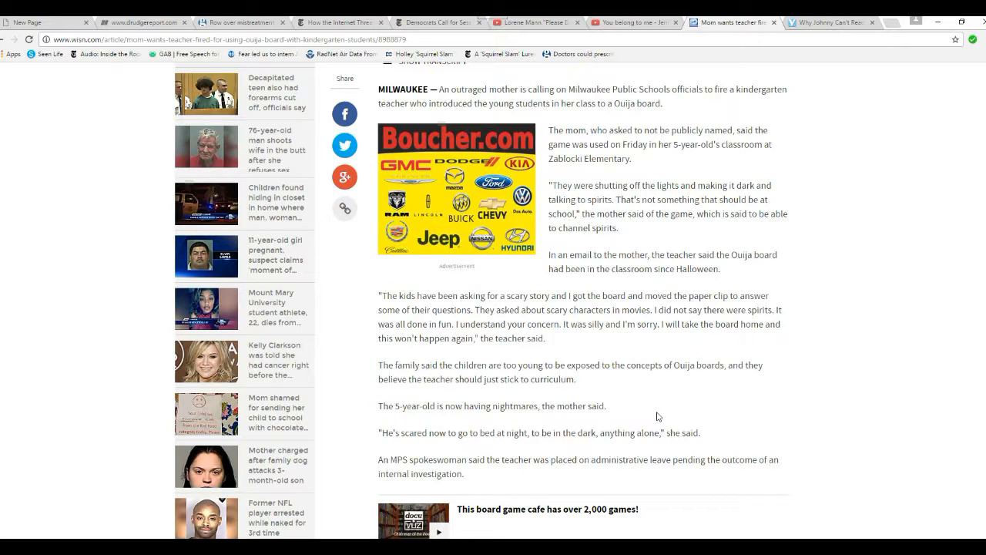
mouse_move(645, 386)
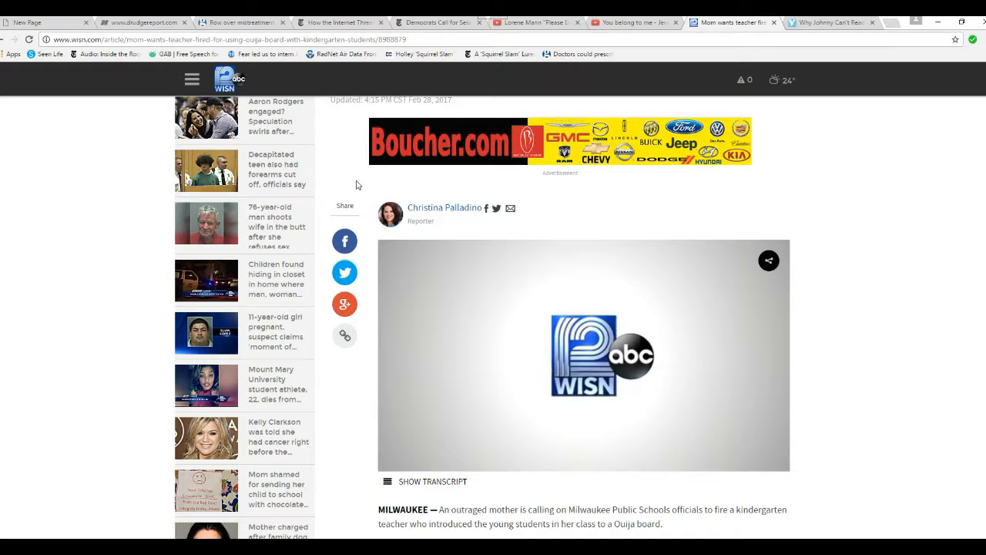
mouse_move(460, 125)
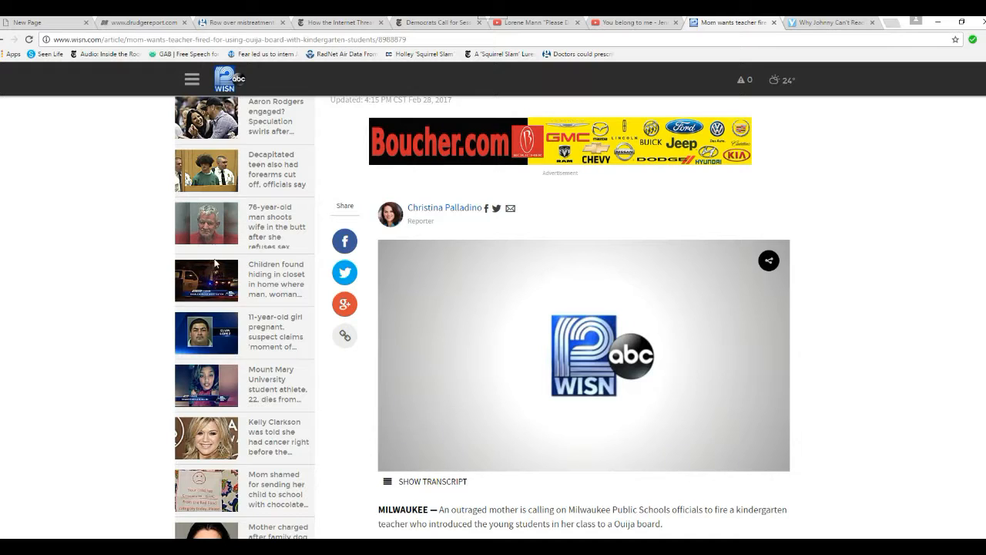
mouse_move(215, 277)
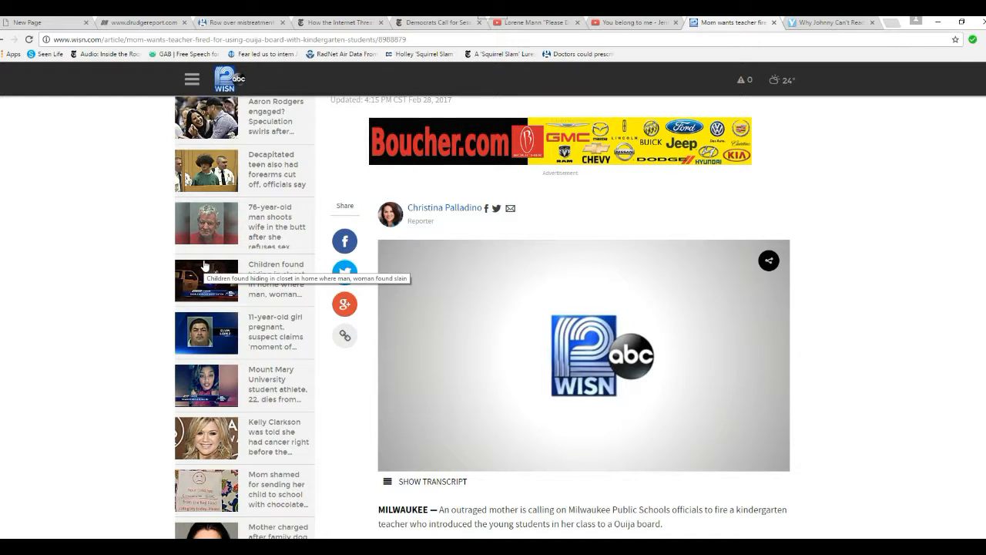
mouse_move(104, 292)
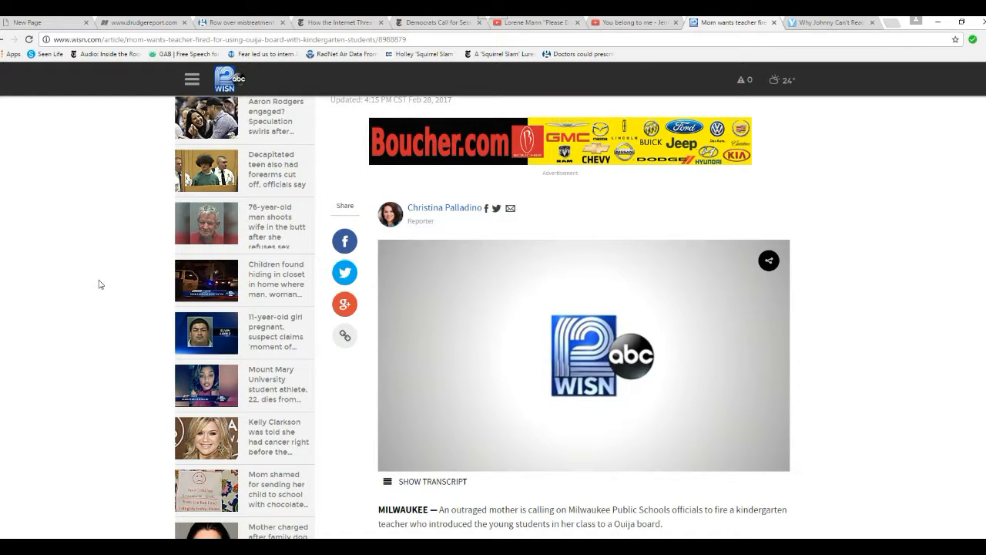
- Return to the WISN video and MILWAUKEE lead paragraph about the mother urging the teacher's firing
scroll(down, 3)
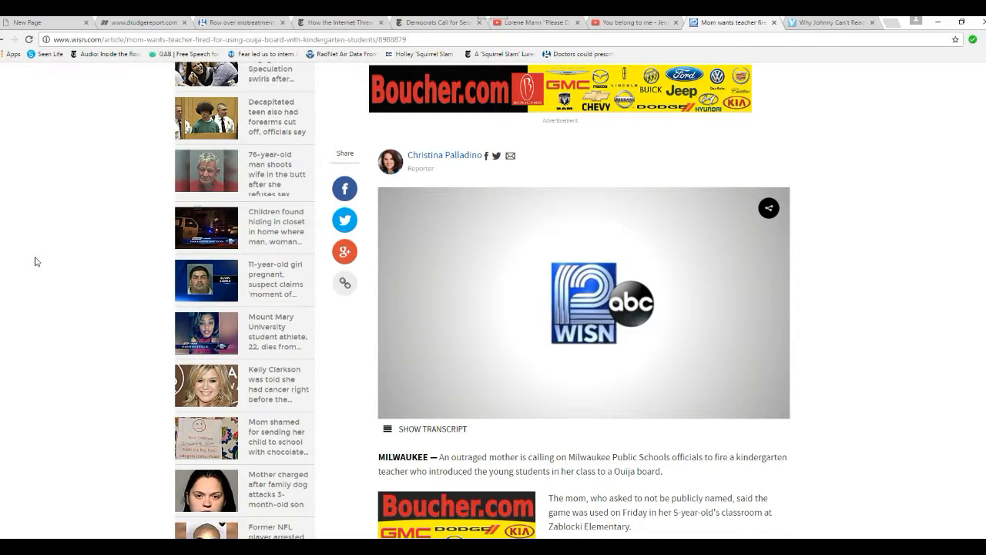
mouse_move(71, 293)
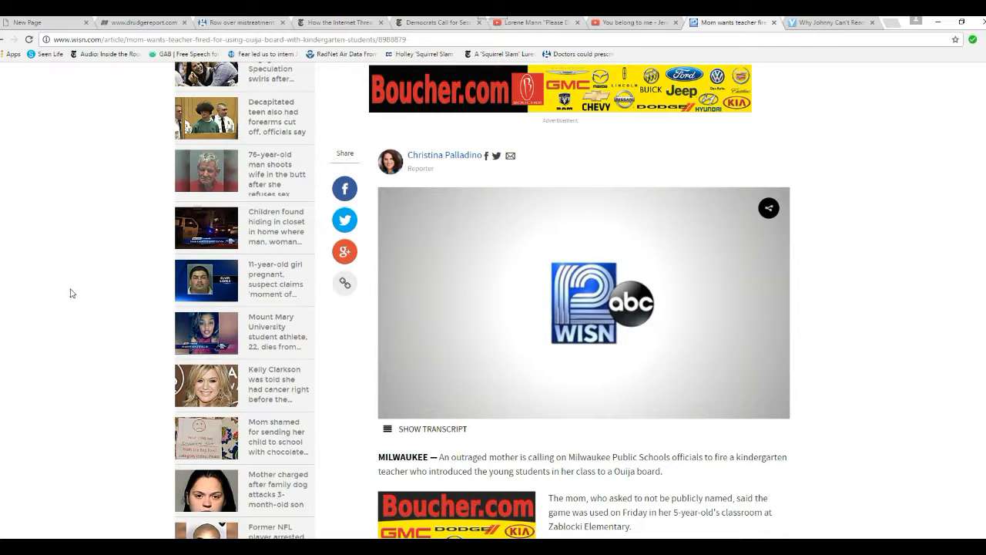
mouse_move(93, 272)
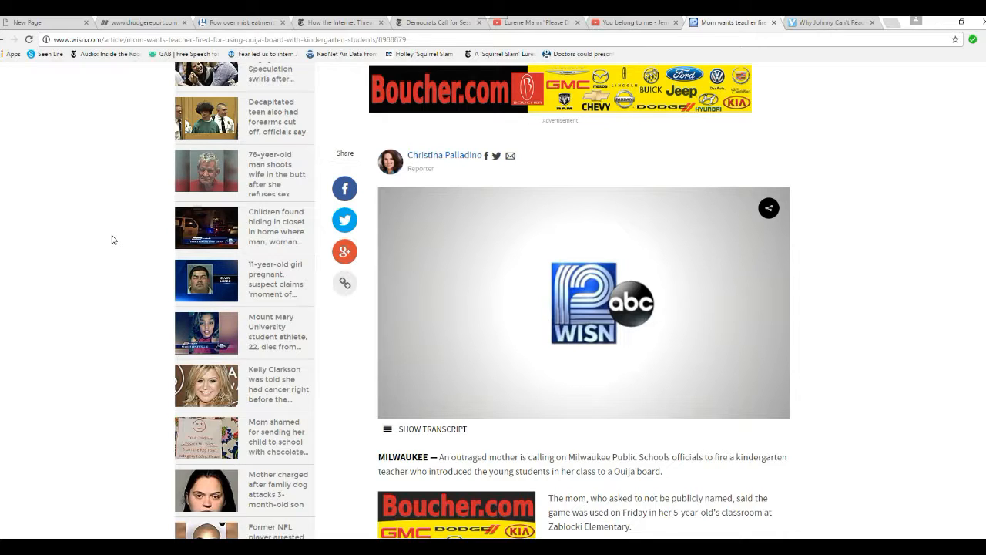
mouse_move(129, 260)
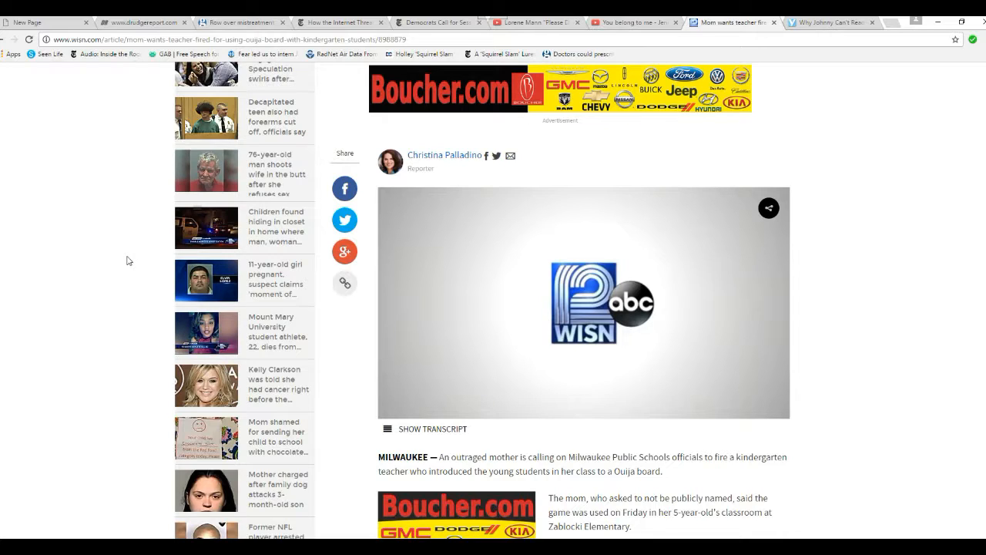
mouse_move(131, 292)
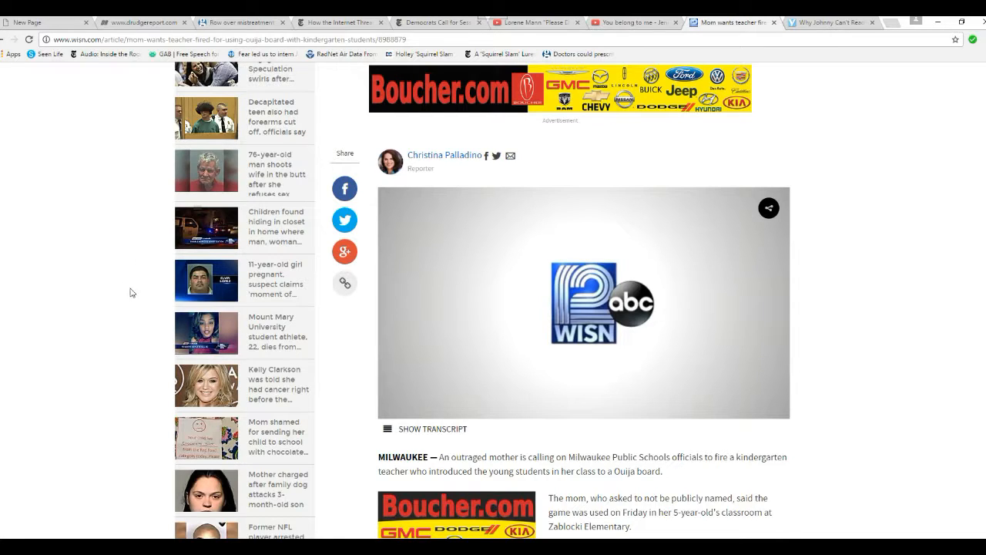
mouse_move(110, 343)
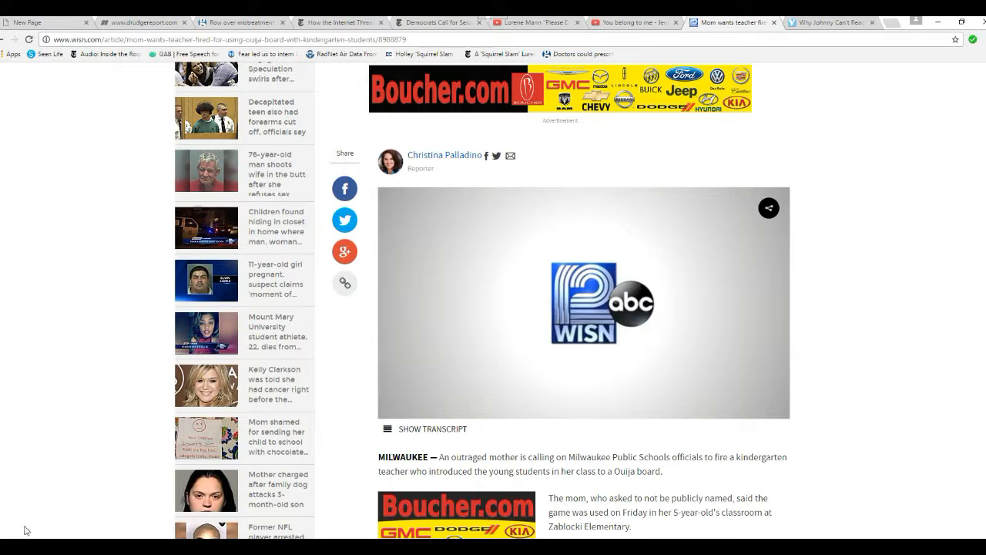
mouse_move(92, 458)
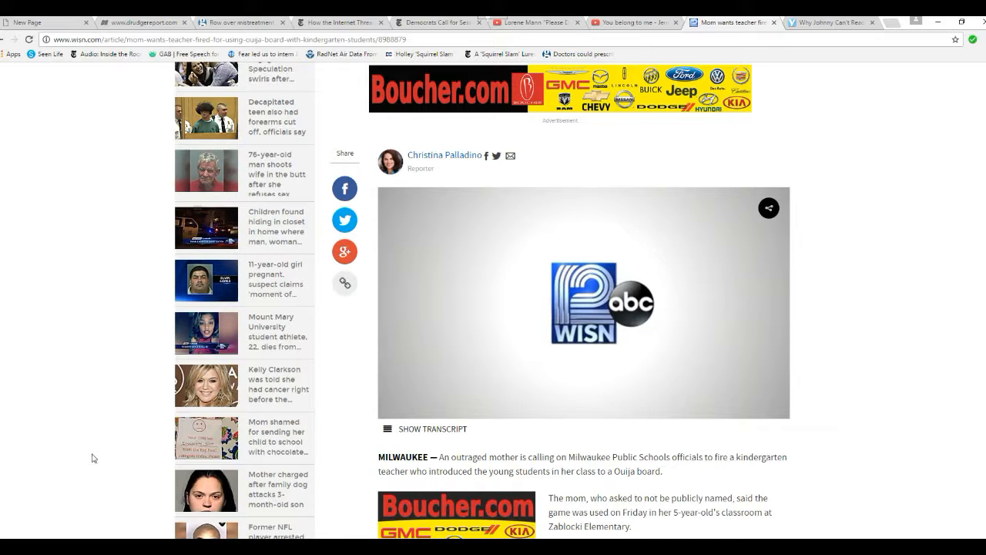
scroll(down, 3)
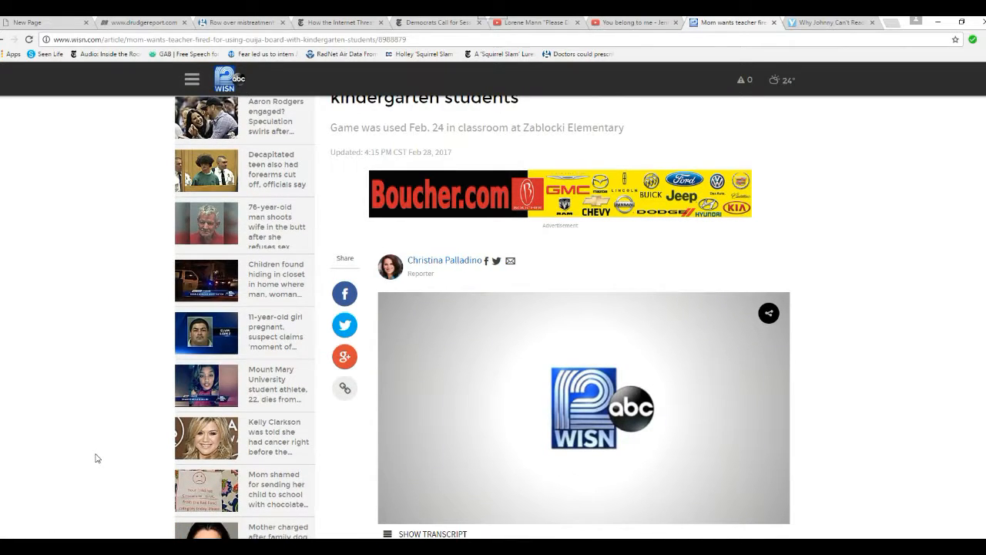
scroll(down, 3)
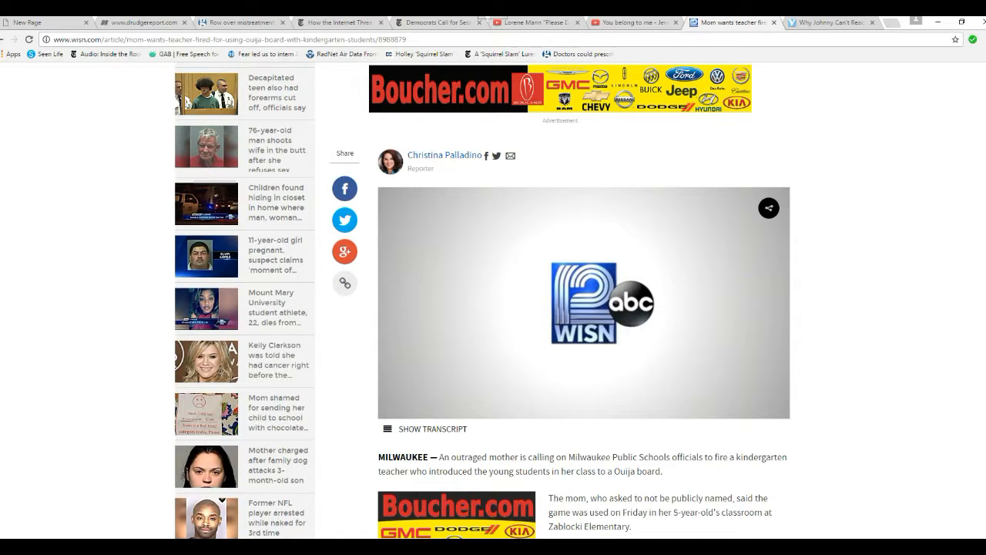